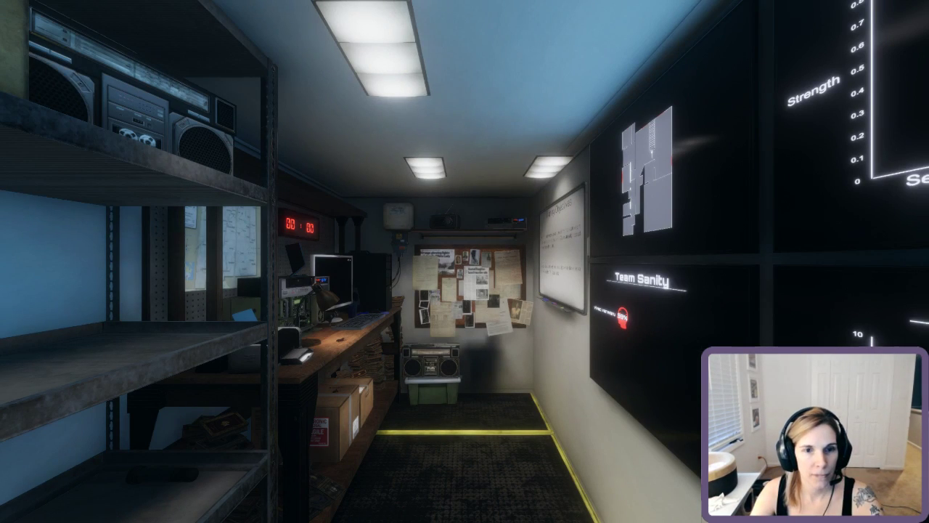
pyautogui.moveTo(464, 262)
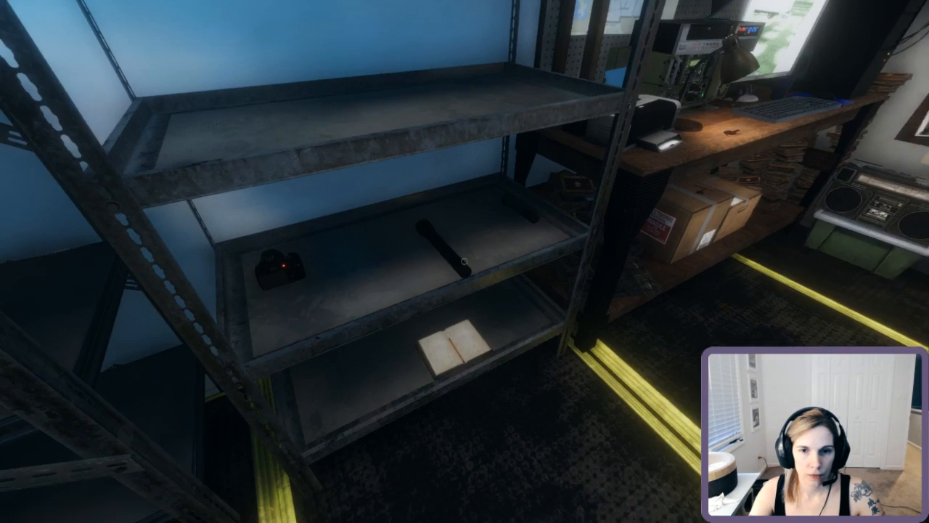
pyautogui.moveTo(464, 261)
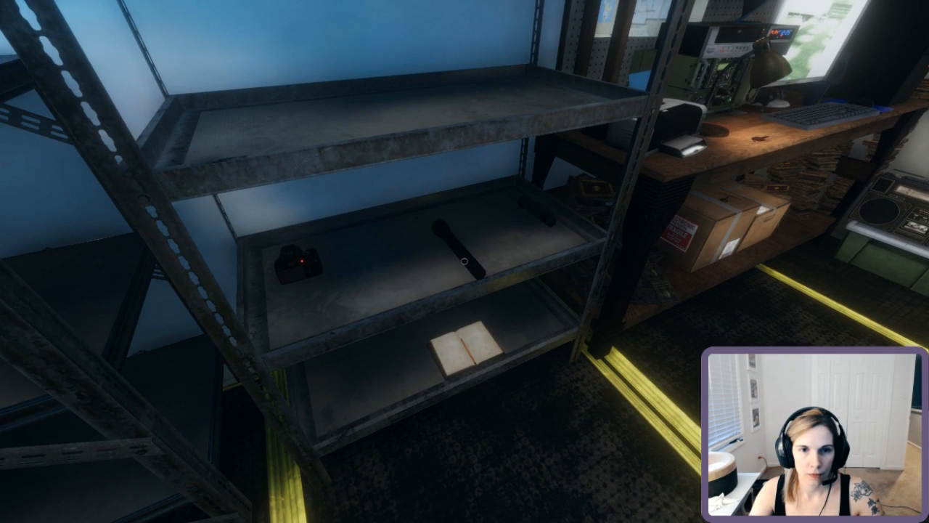
pyautogui.moveTo(465, 261)
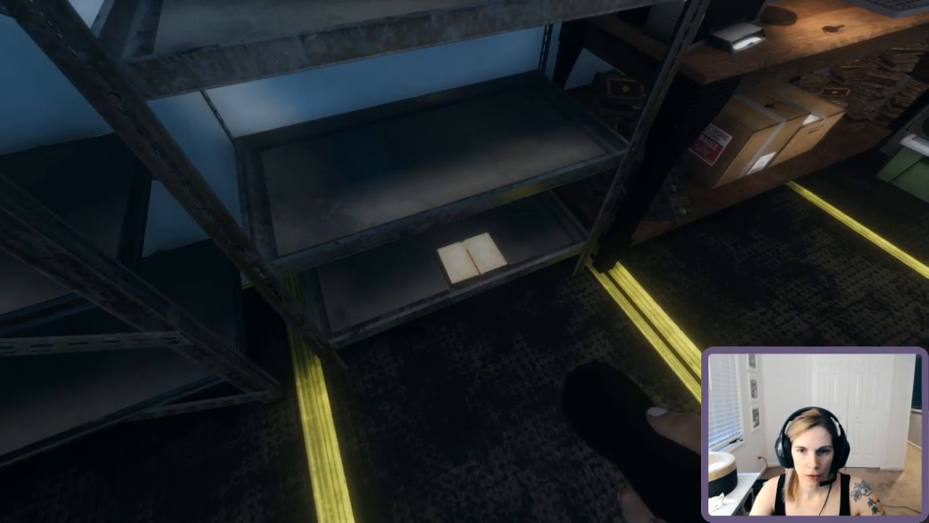
pyautogui.moveTo(464, 262)
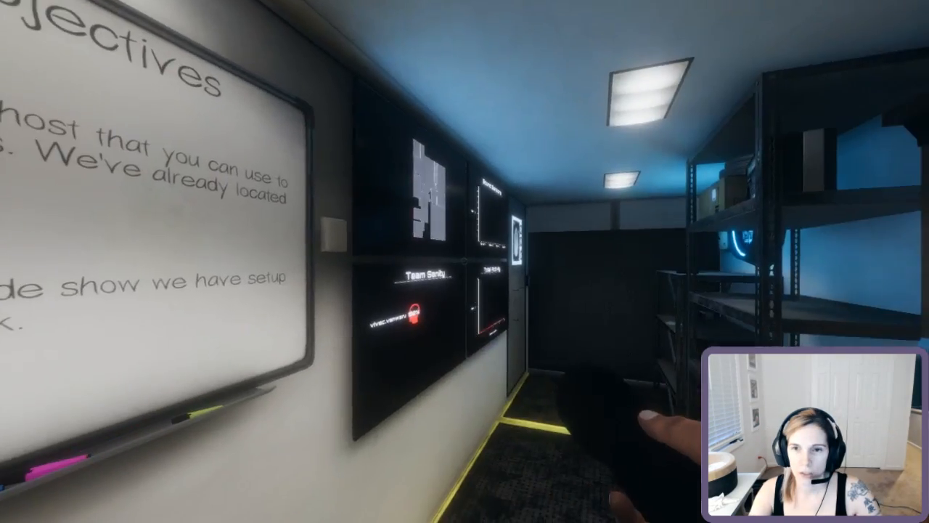
pyautogui.moveTo(464, 262)
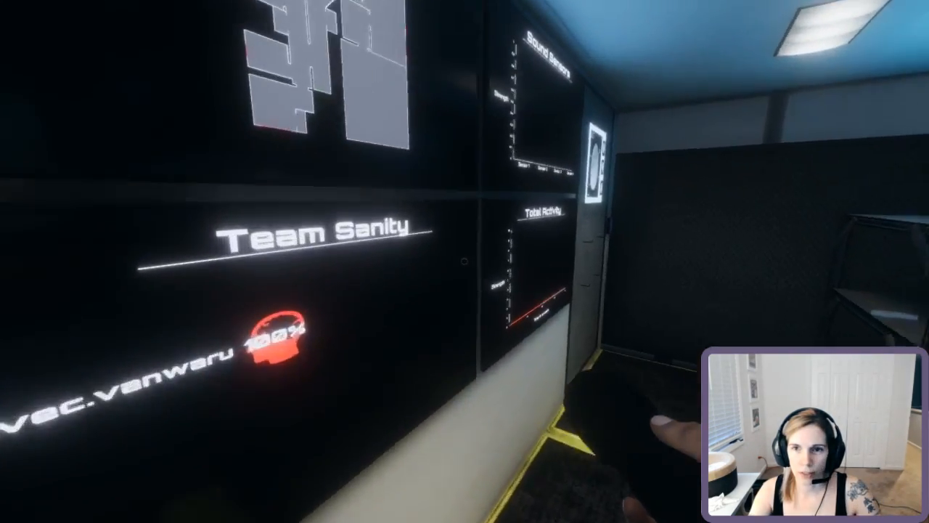
pyautogui.moveTo(464, 261)
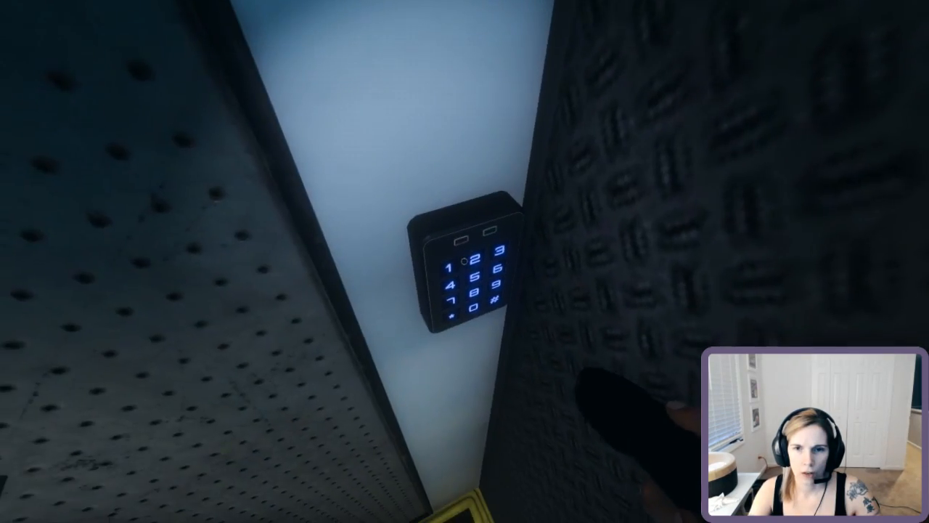
pyautogui.moveTo(464, 262)
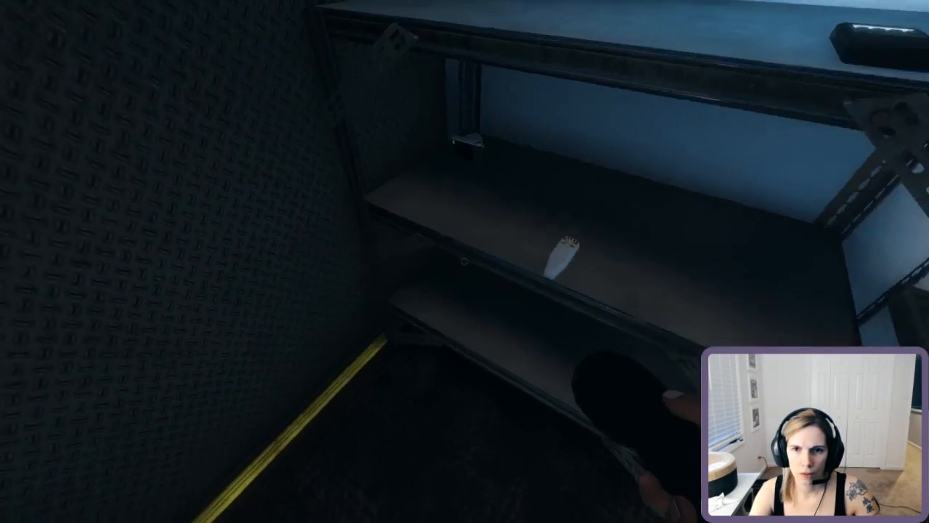
pyautogui.moveTo(464, 261)
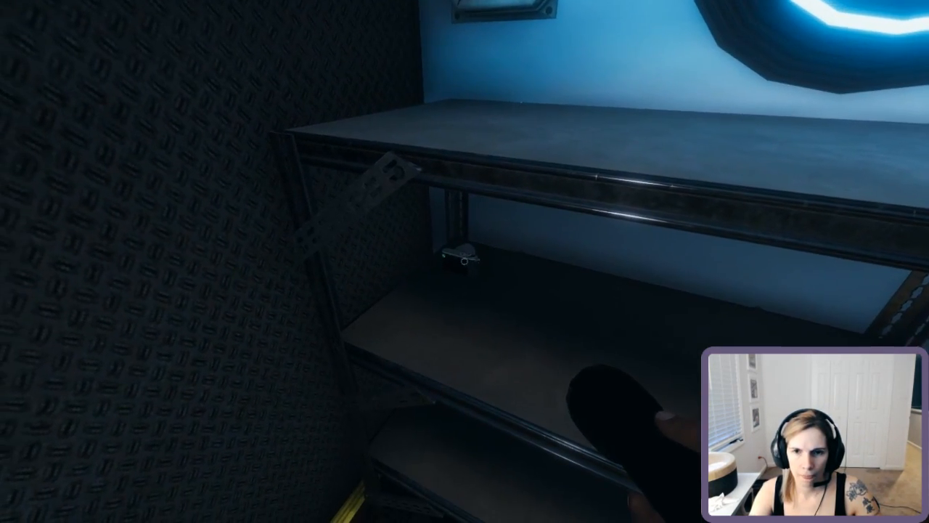
pyautogui.moveTo(465, 261)
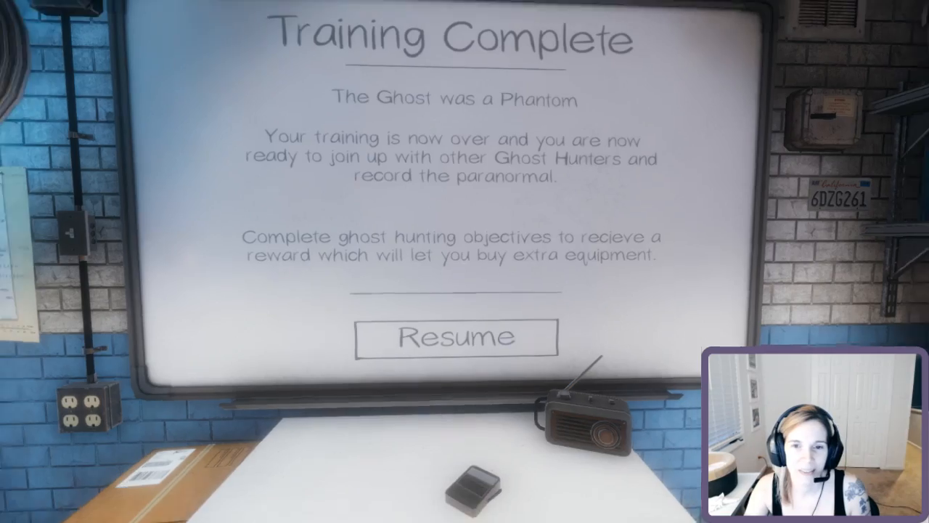
# Dismiss the Training Complete summary naming the Phantom and return to the lobby.
pyautogui.click(456, 337)
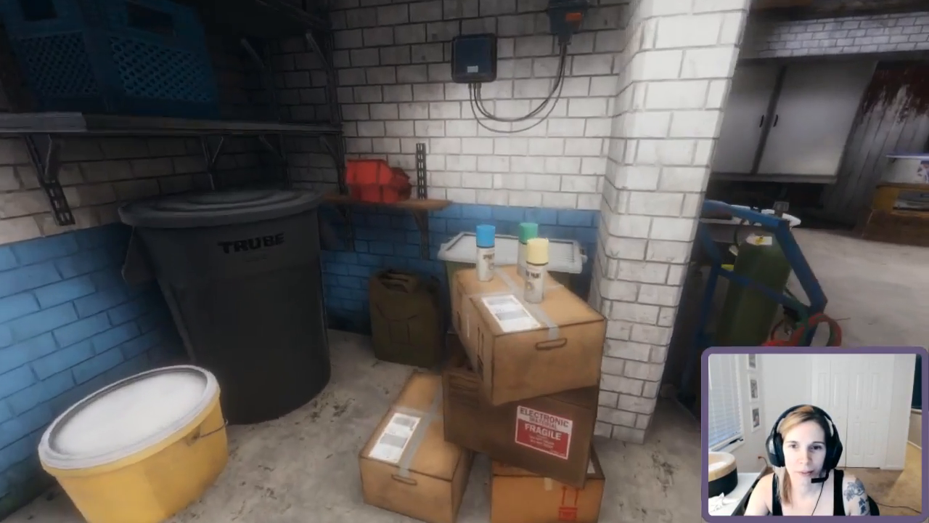